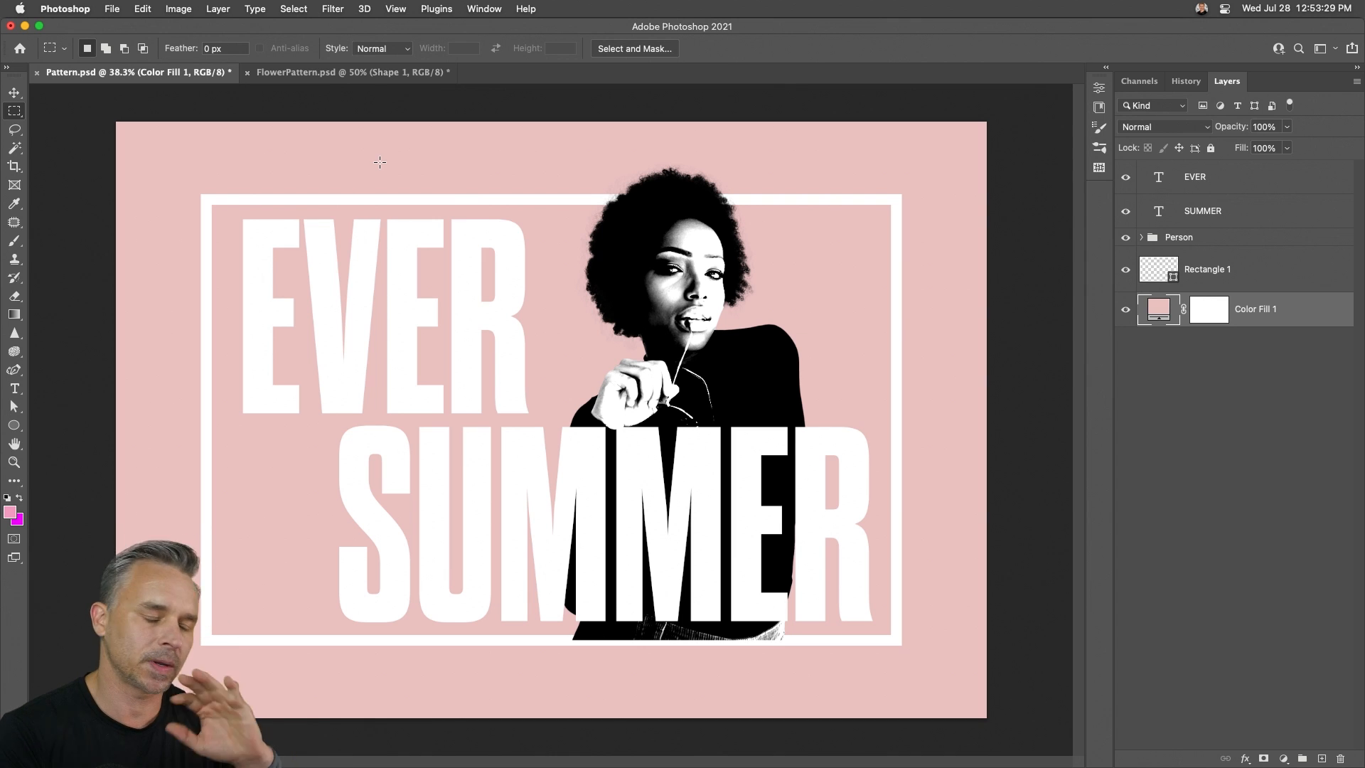
# - Switch to the FlowerPattern.psd document showing the pink flower tile
pyautogui.click(348, 72)
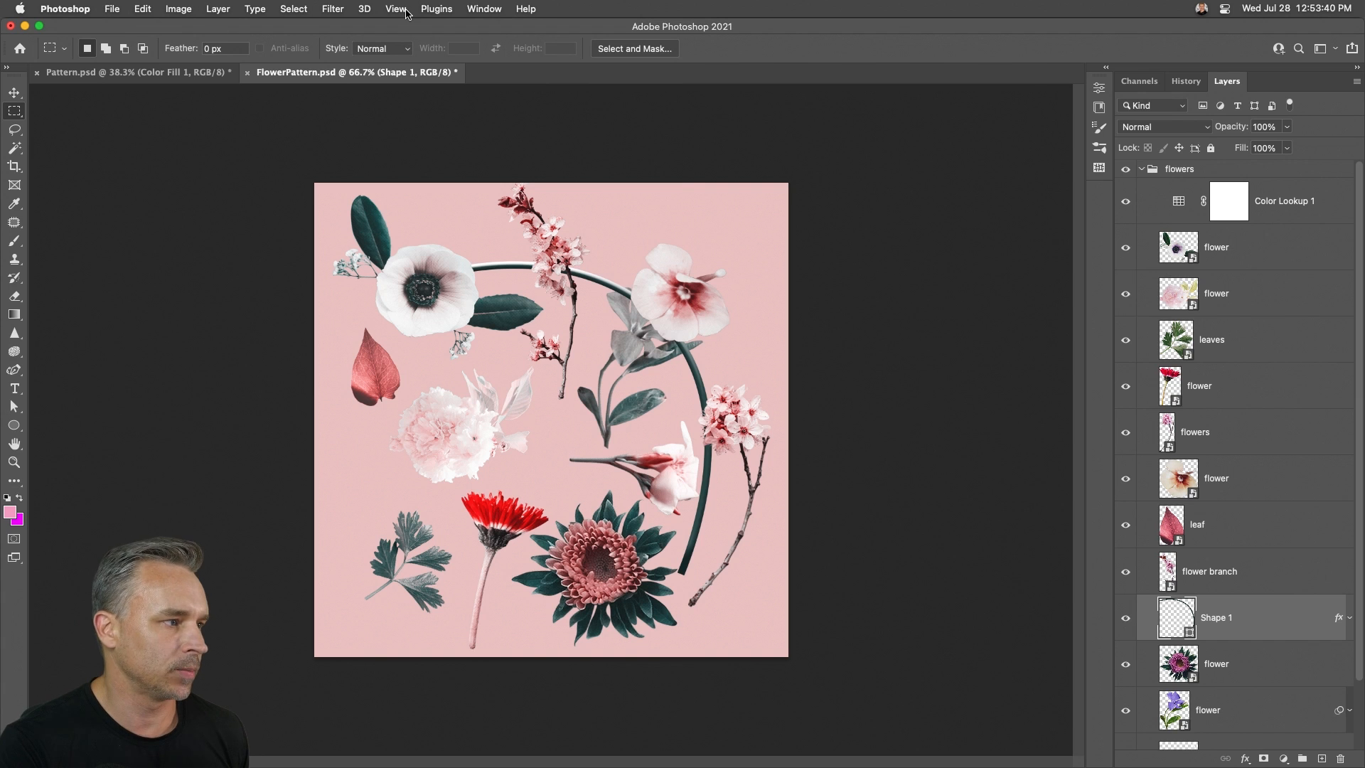
# - Turn on View > Pattern Preview to see the tile repeating
pyautogui.click(394, 8)
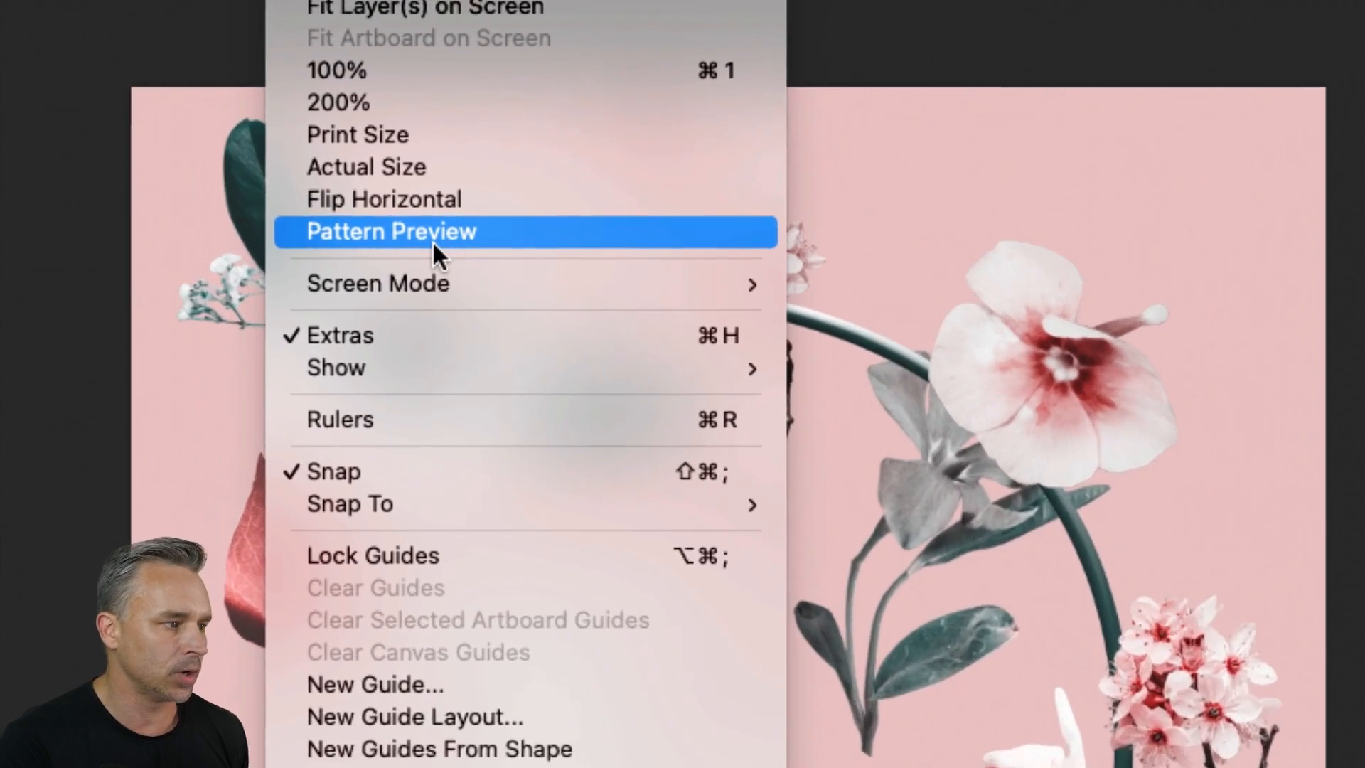
pyautogui.click(391, 232)
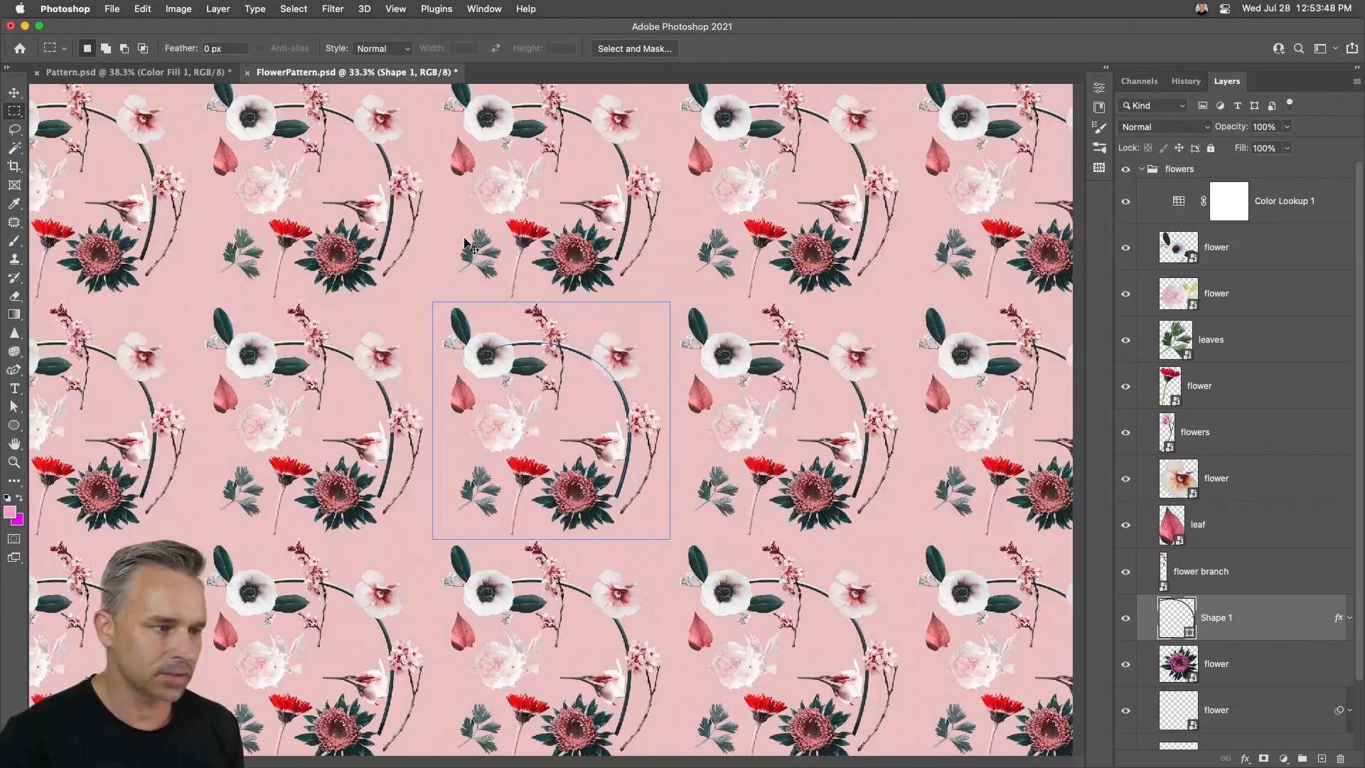
# - Reposition the leaf sprig and pink flower, then select the curved stem shape layer
pyautogui.click(15, 93)
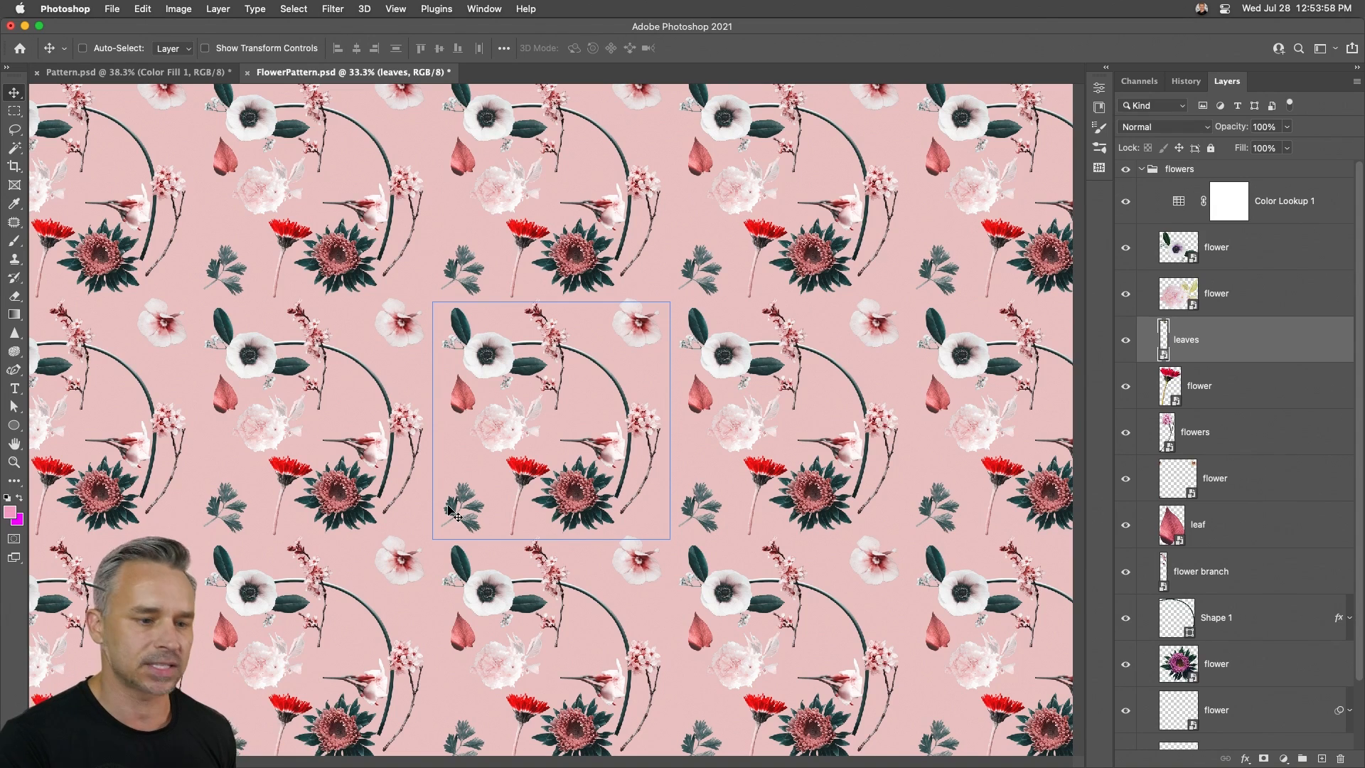
pyautogui.click(1216, 618)
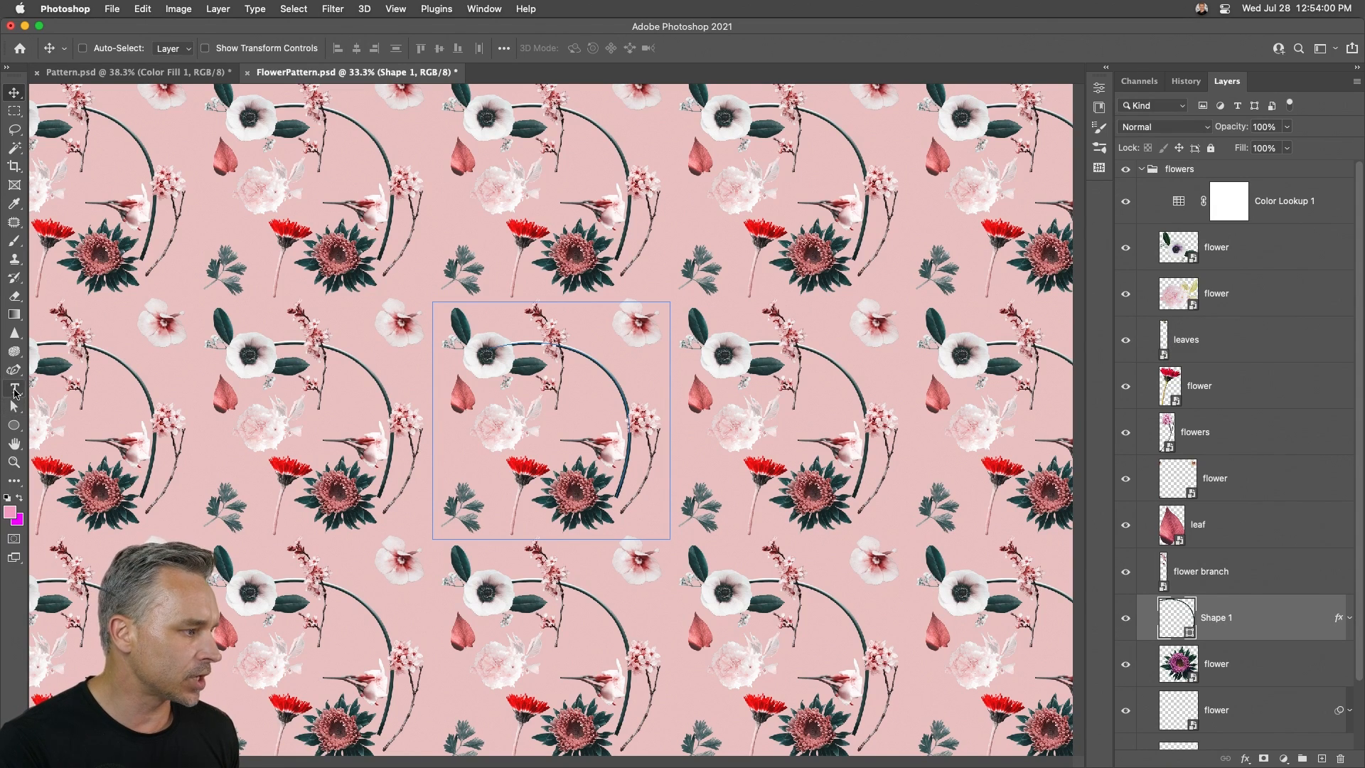
# - Edit the Shape 1 stem path points with Direct Selection so it crosses the tile edges
pyautogui.click(15, 406)
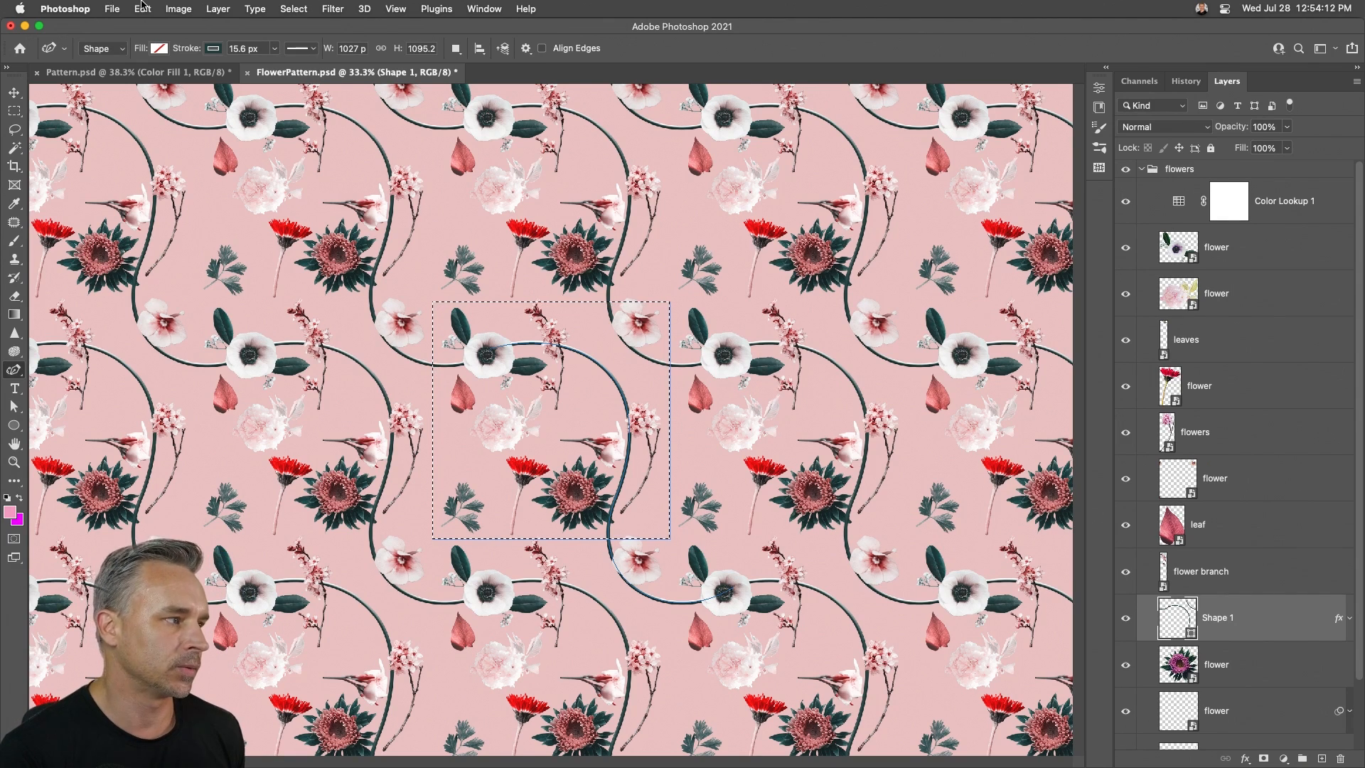
# - Define the tile as a pattern named FlowerPattern.psd
pyautogui.click(142, 9)
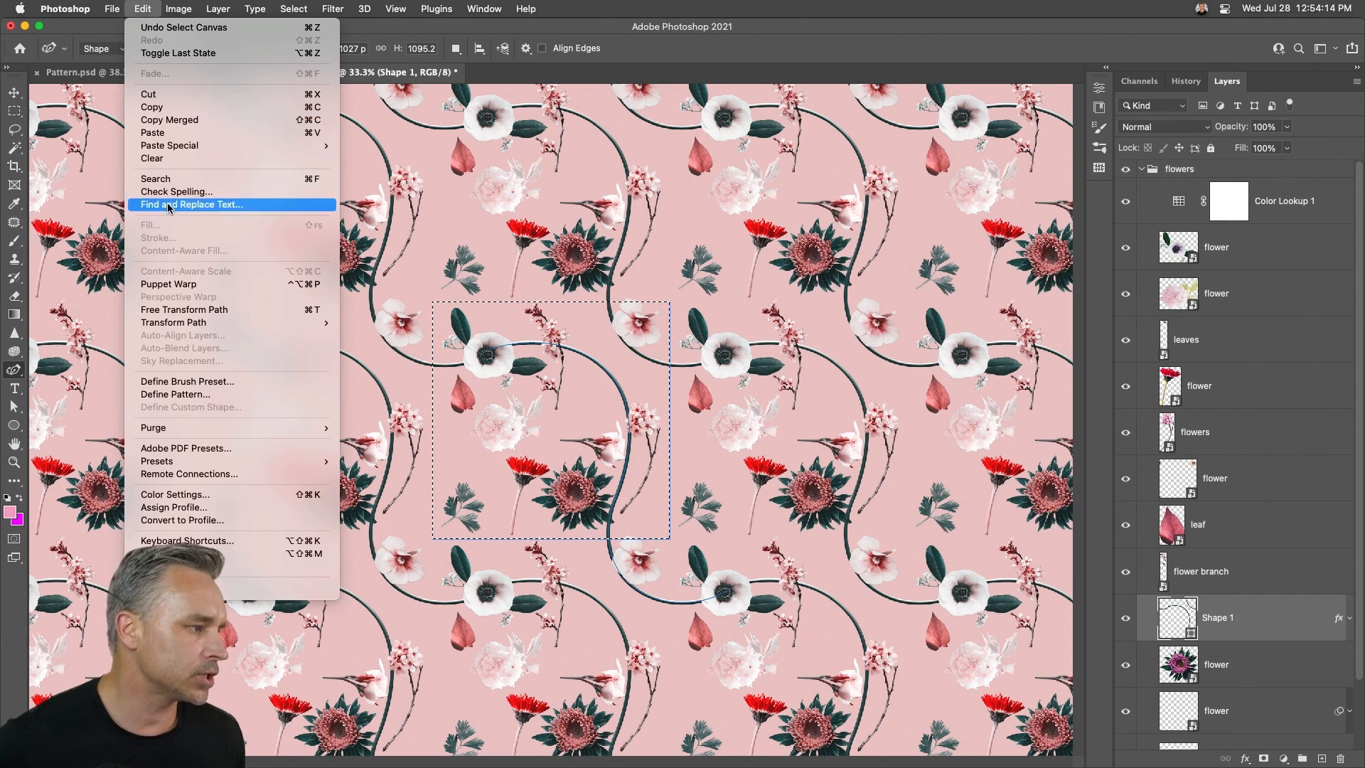
pyautogui.moveTo(175, 394)
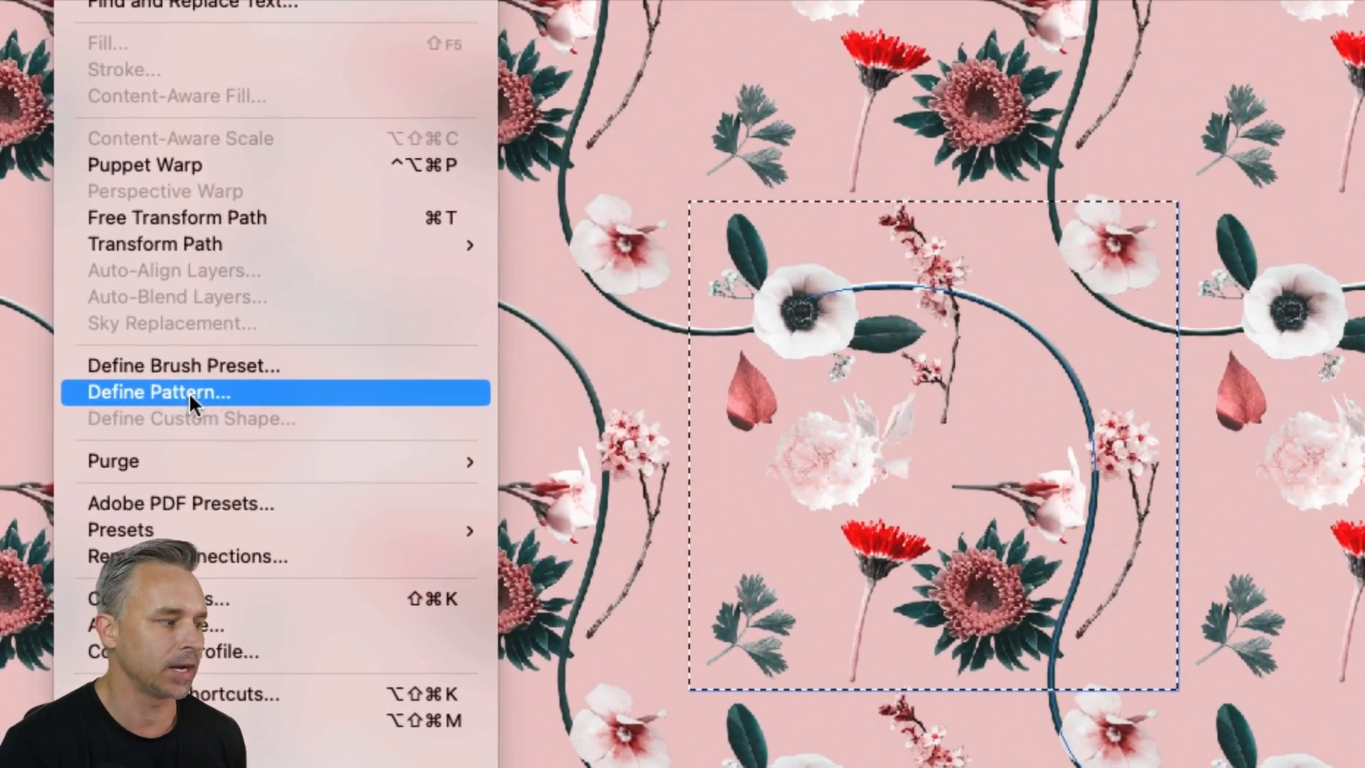
pyautogui.click(159, 392)
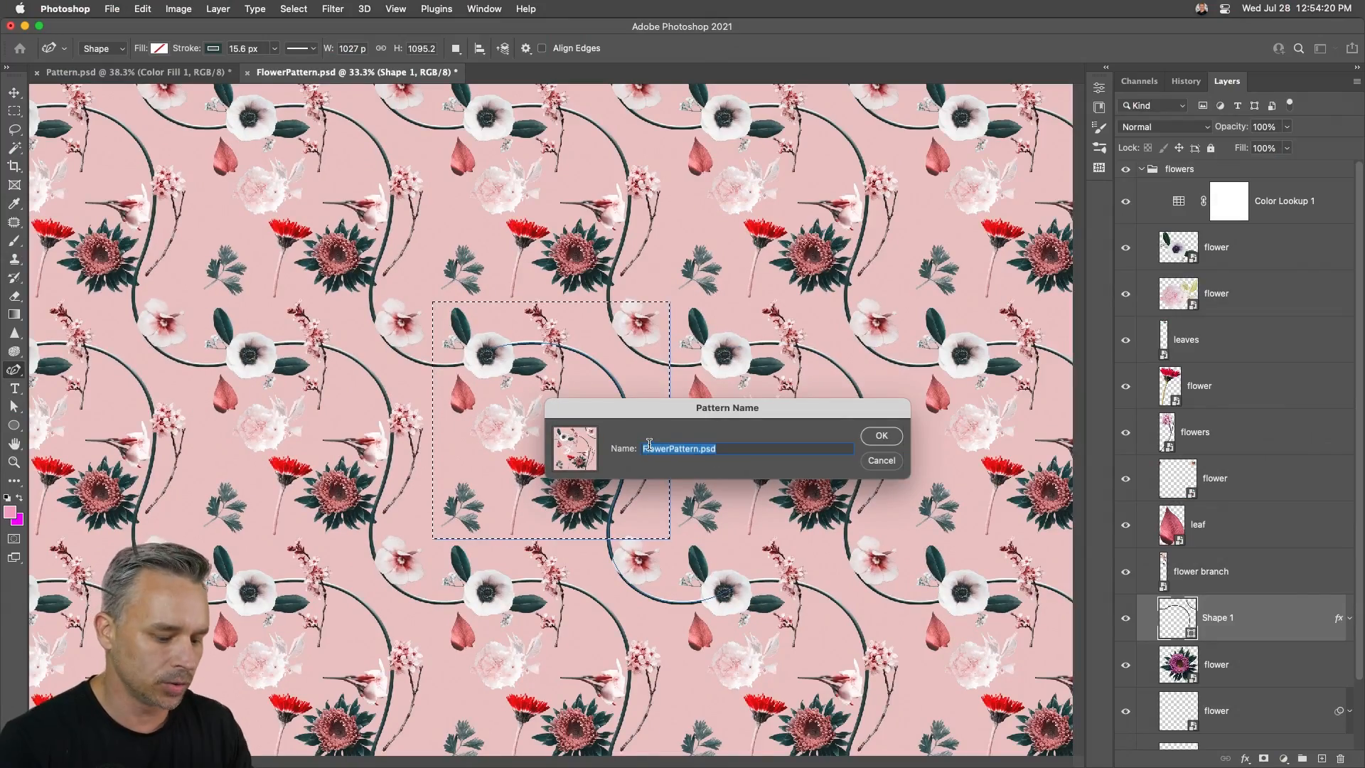
pyautogui.click(880, 435)
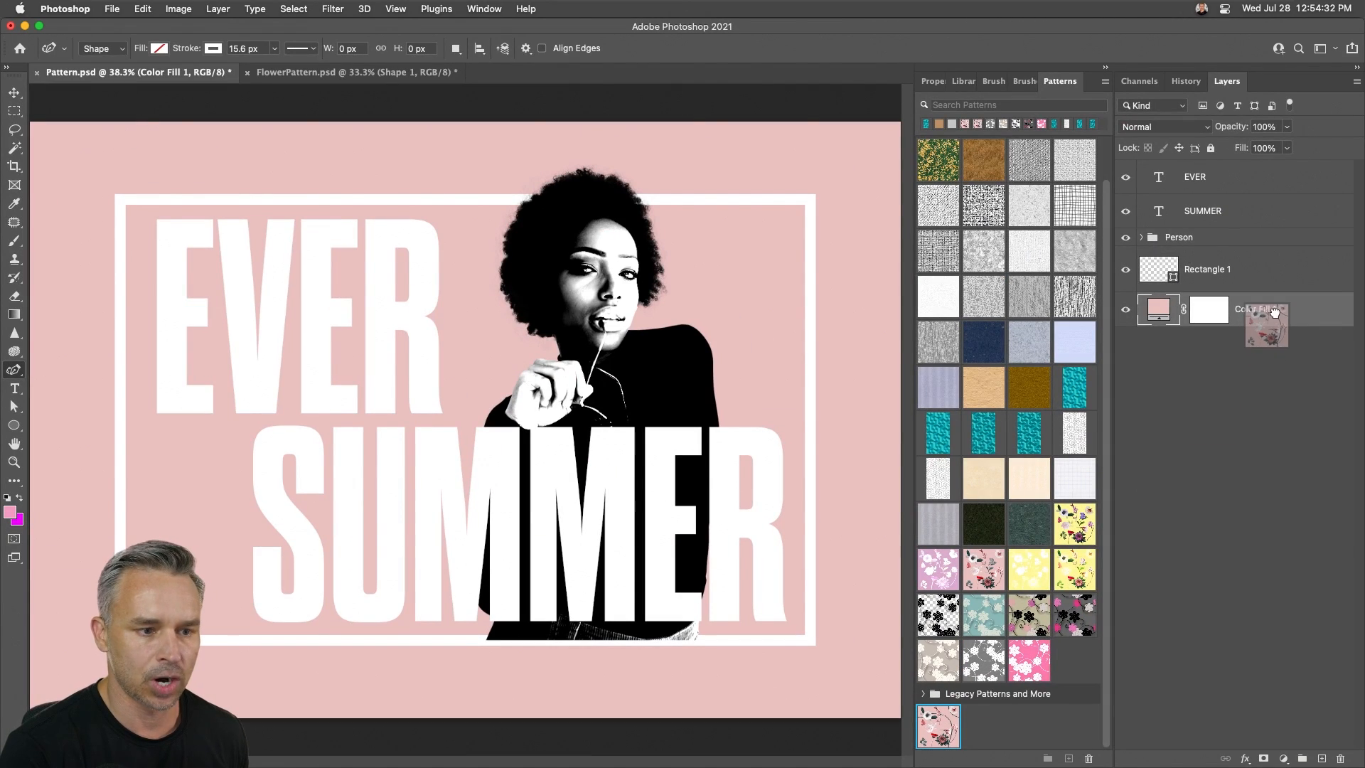
# - Apply the flower pattern to the Color Fill 1 background and open its fill settings
pyautogui.doubleClick(938, 726)
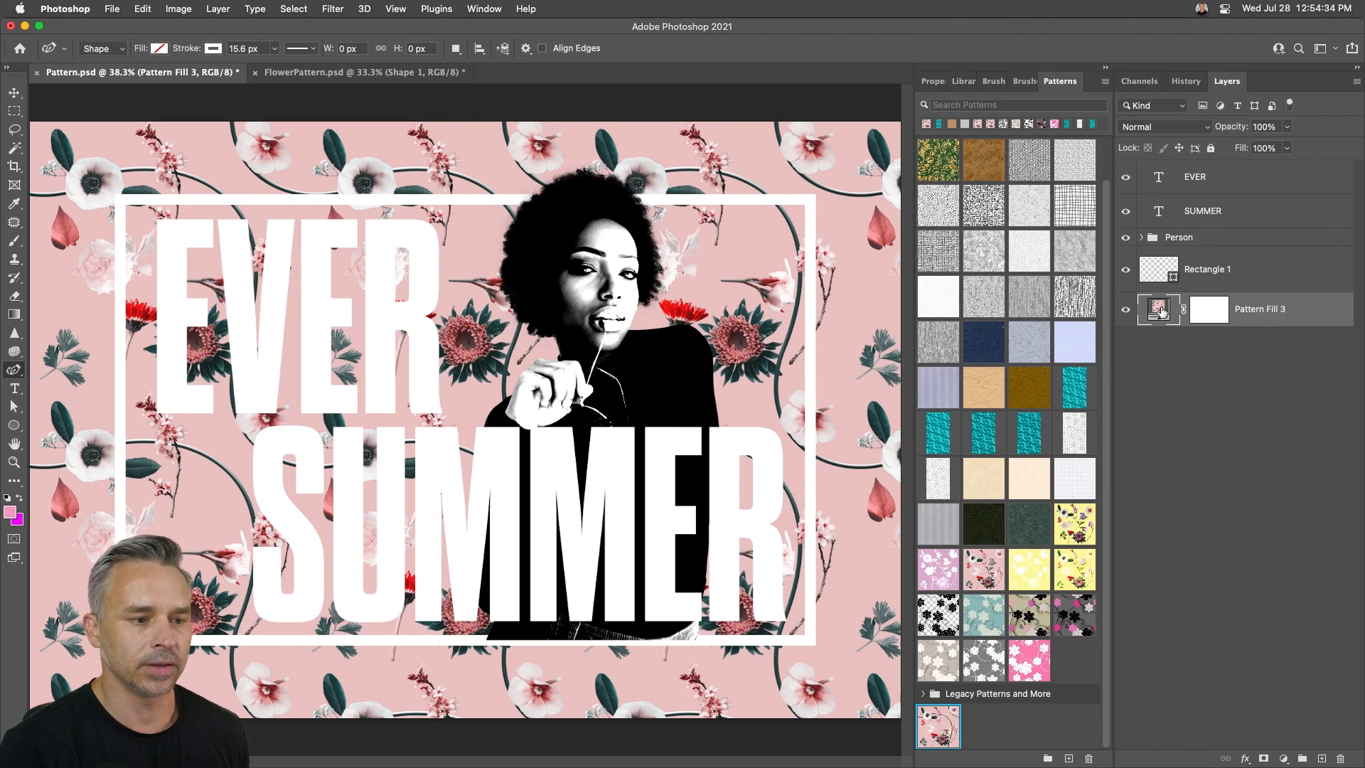
pyautogui.doubleClick(1159, 309)
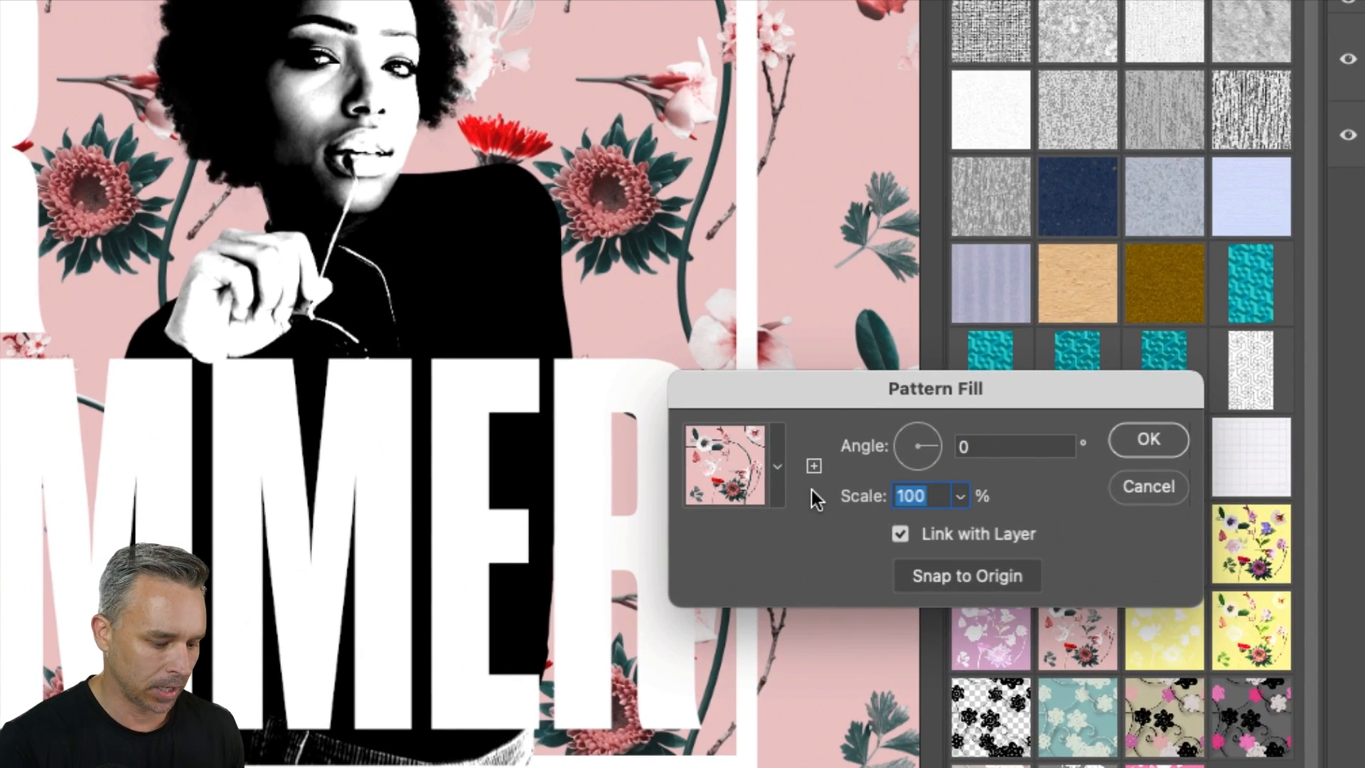
# - Set the pattern fill Scale to 60% and Angle to about 42.93°
pyautogui.write('60')
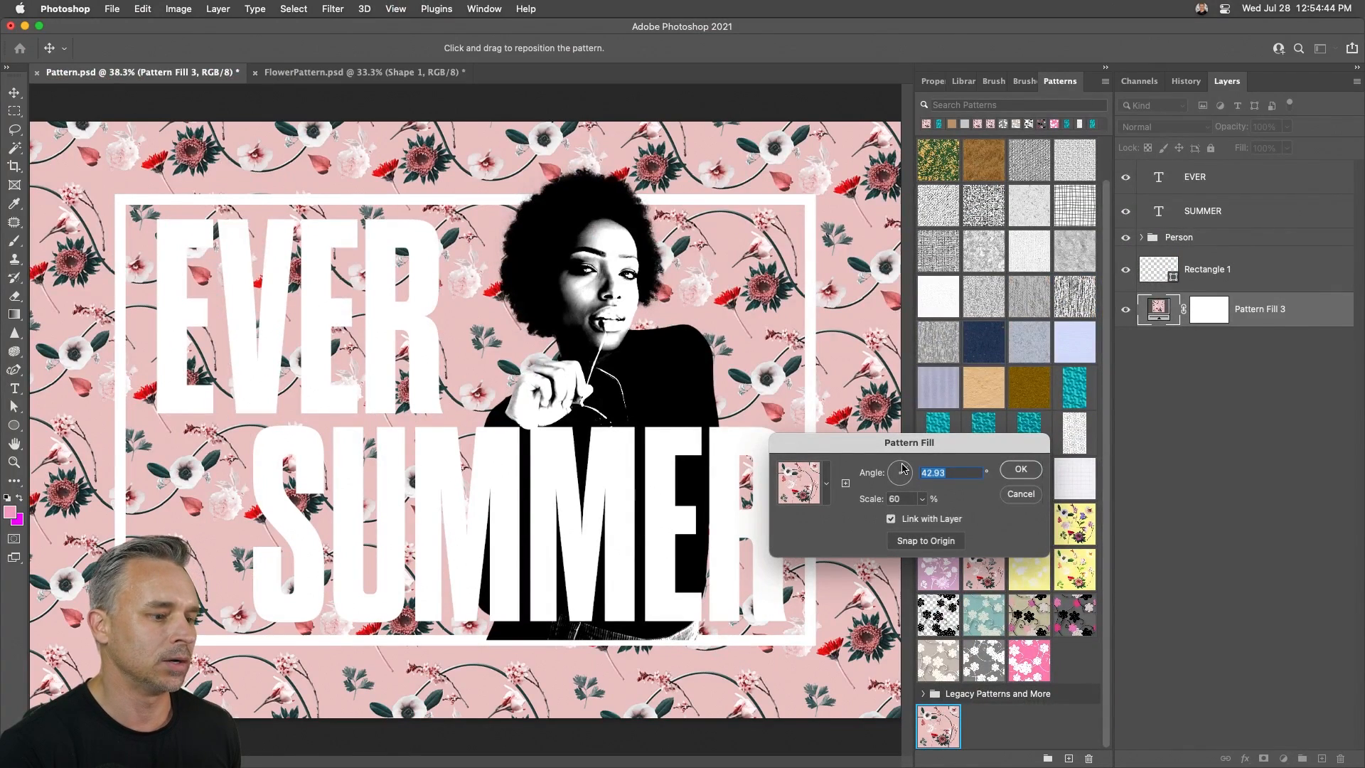
pyautogui.click(1020, 469)
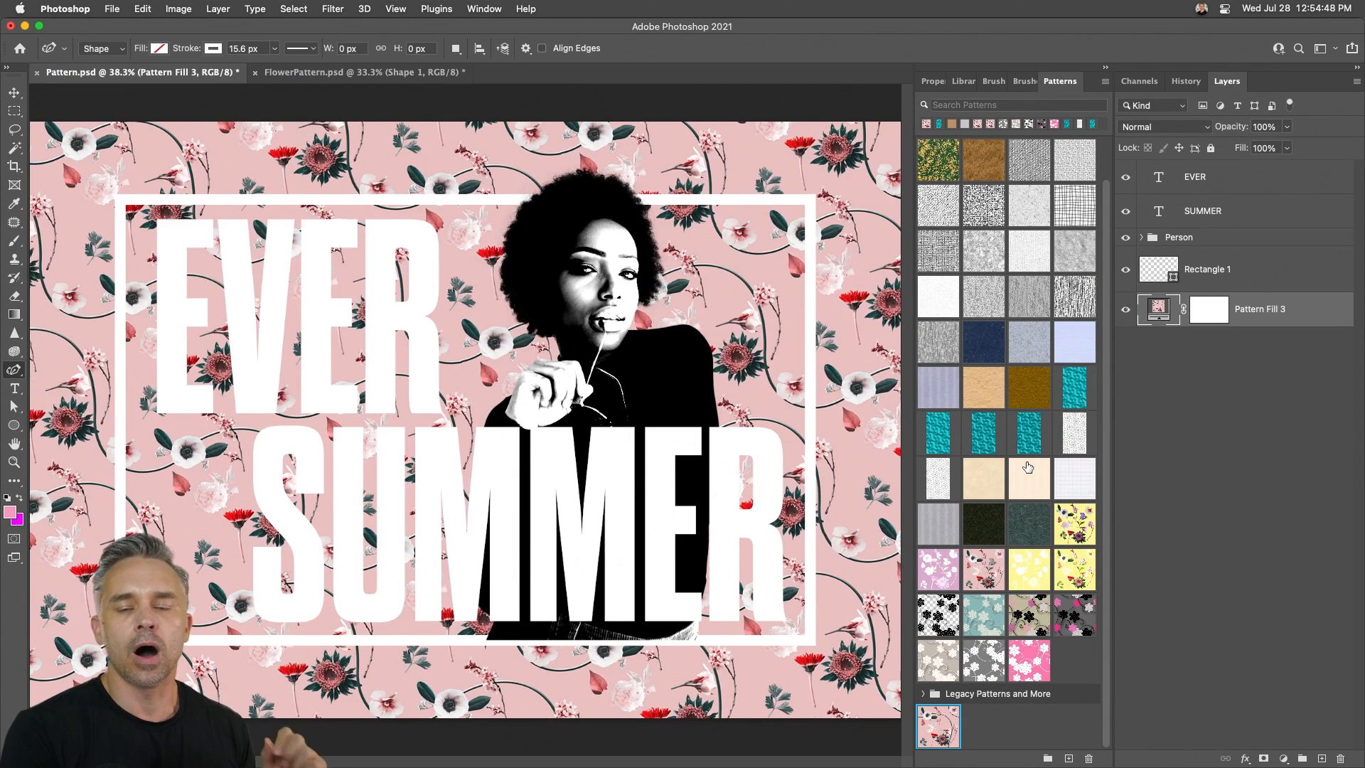
pyautogui.moveTo(1028, 478)
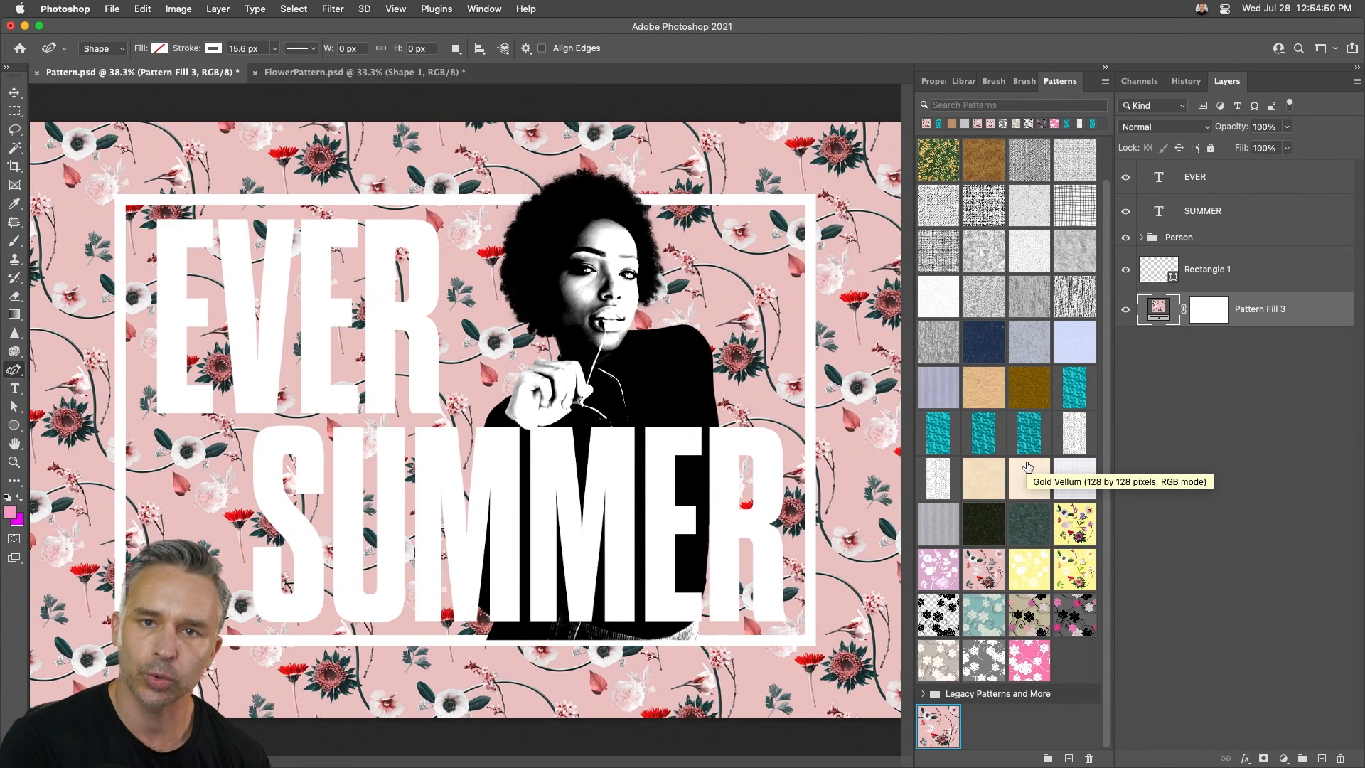